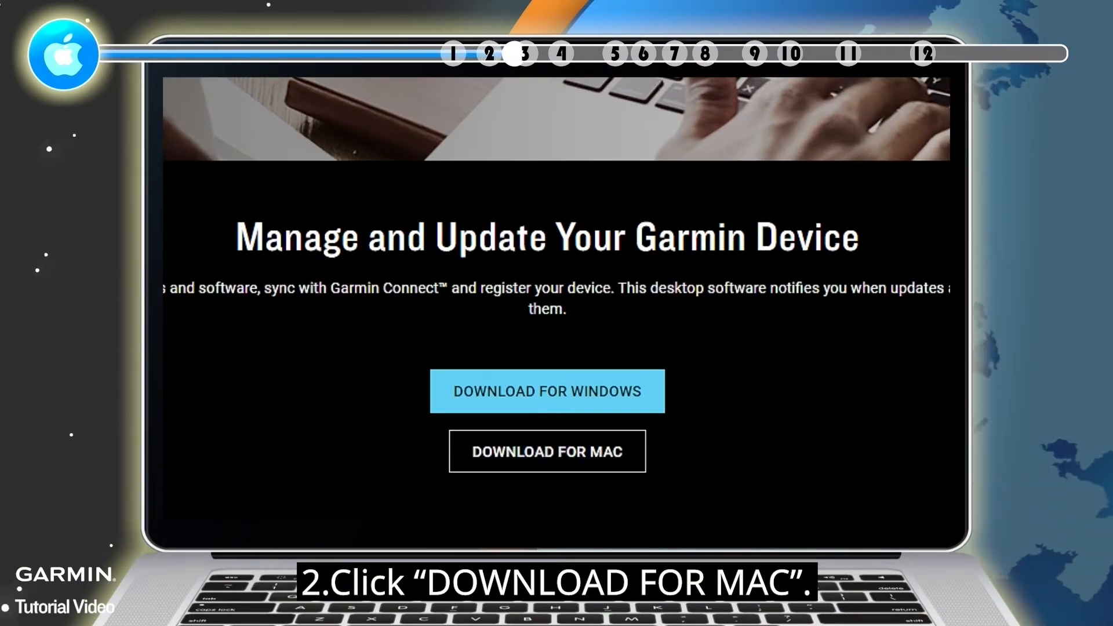
Download the Mac version of Garmin Express (GarminExpress.dmg) from the Garmin page.
{"action": "left_click", "coordinate": [546, 451]}
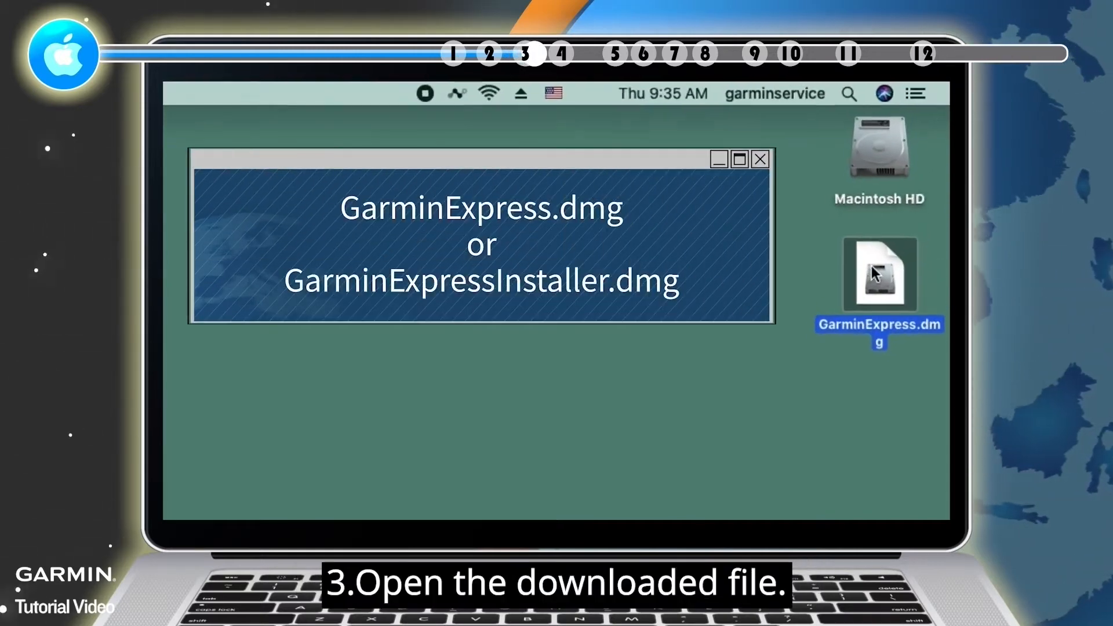
Mount GarminExpress.dmg from the desktop and launch Install Garmin Express.pkg from the volume.
{"action": "double_click", "coordinate": [878, 276]}
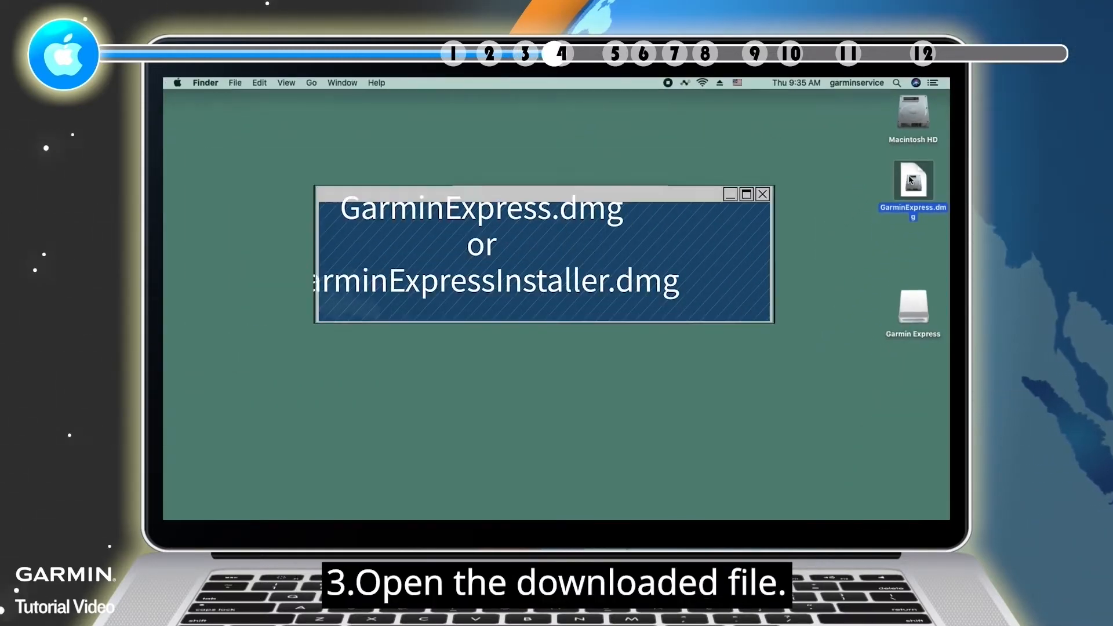
{"action": "double_click", "coordinate": [912, 180]}
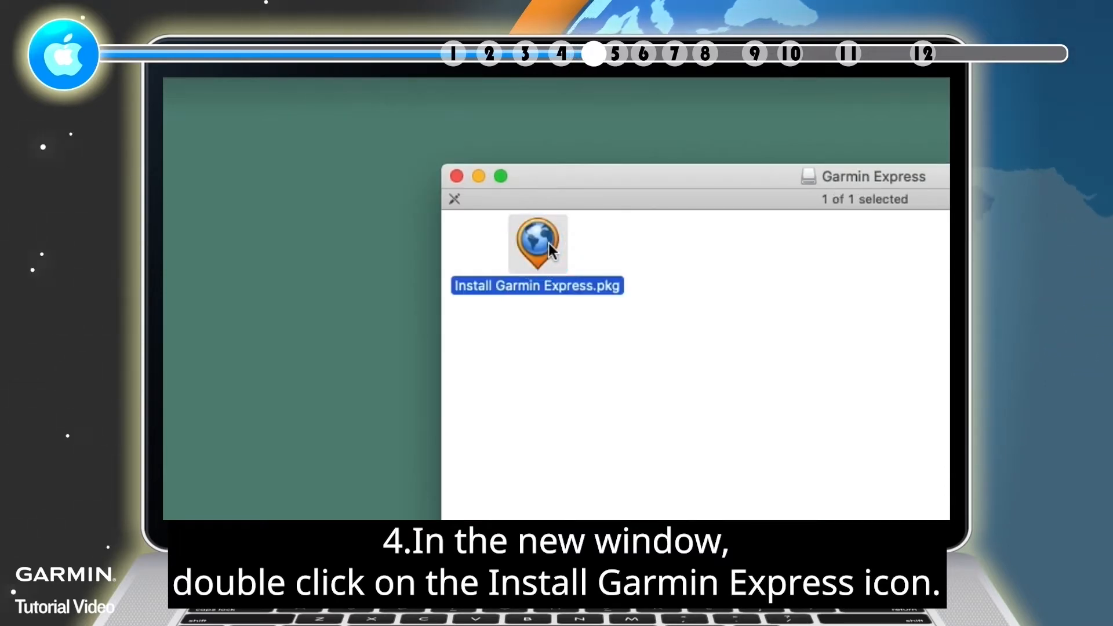
{"action": "double_click", "coordinate": [537, 242]}
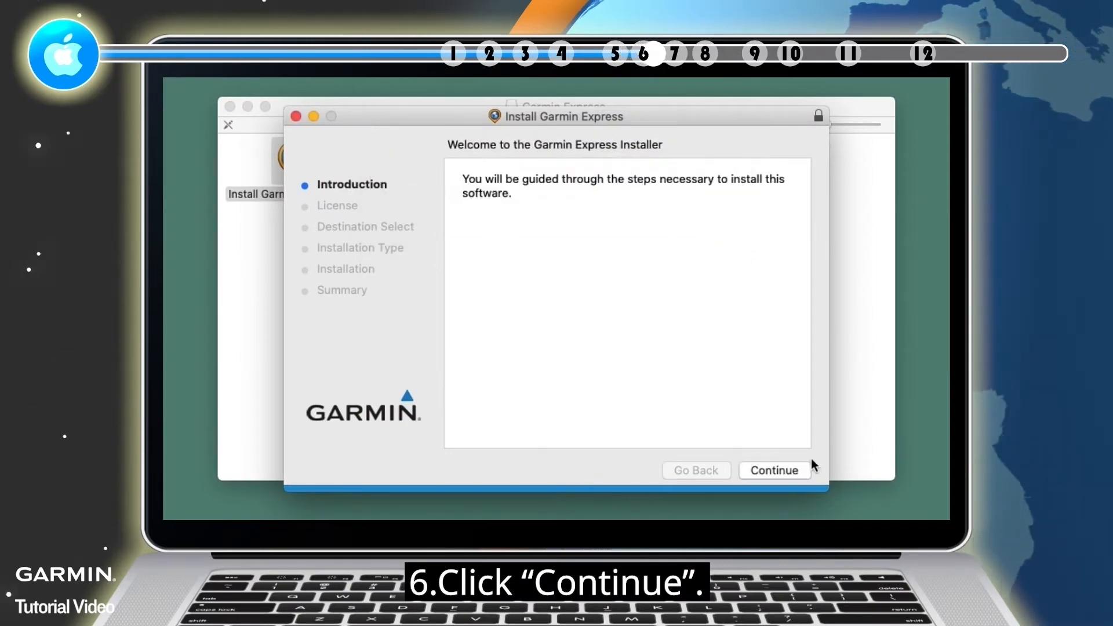
Pass the Introduction, agree to the license, and start the standard install on Macintosh HD.
{"action": "left_click", "coordinate": [773, 470]}
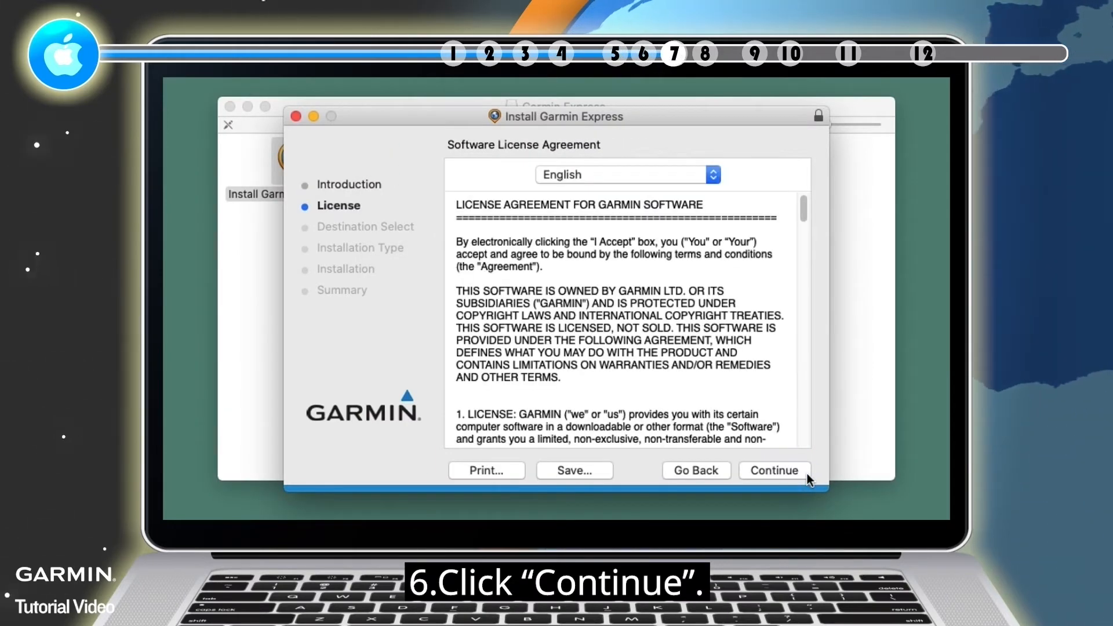
{"action": "left_click", "coordinate": [774, 470]}
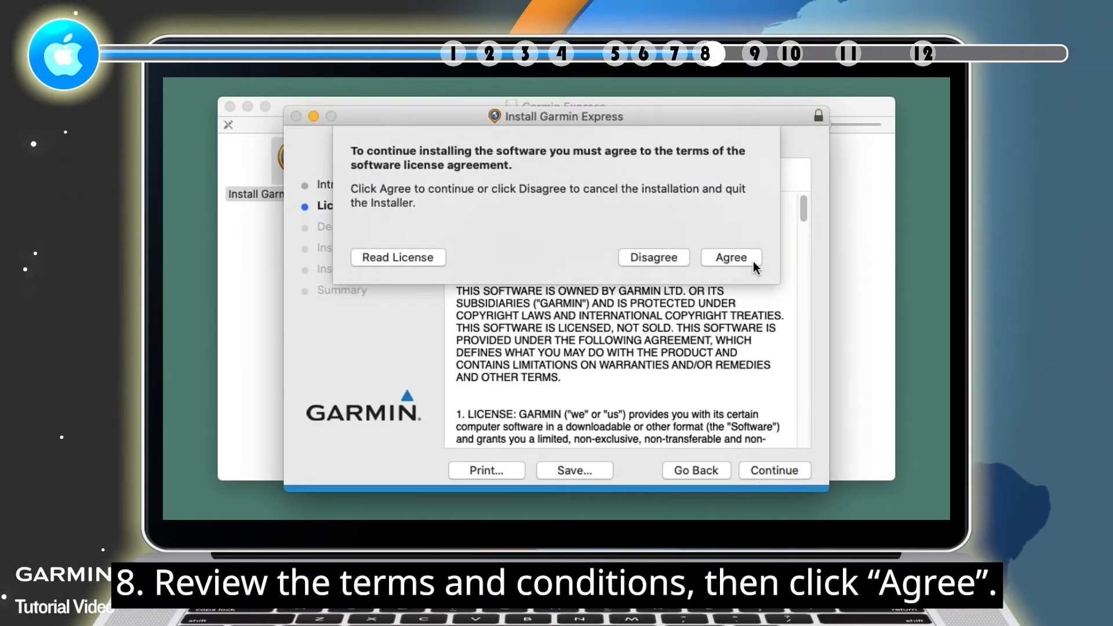
{"action": "left_click", "coordinate": [732, 258]}
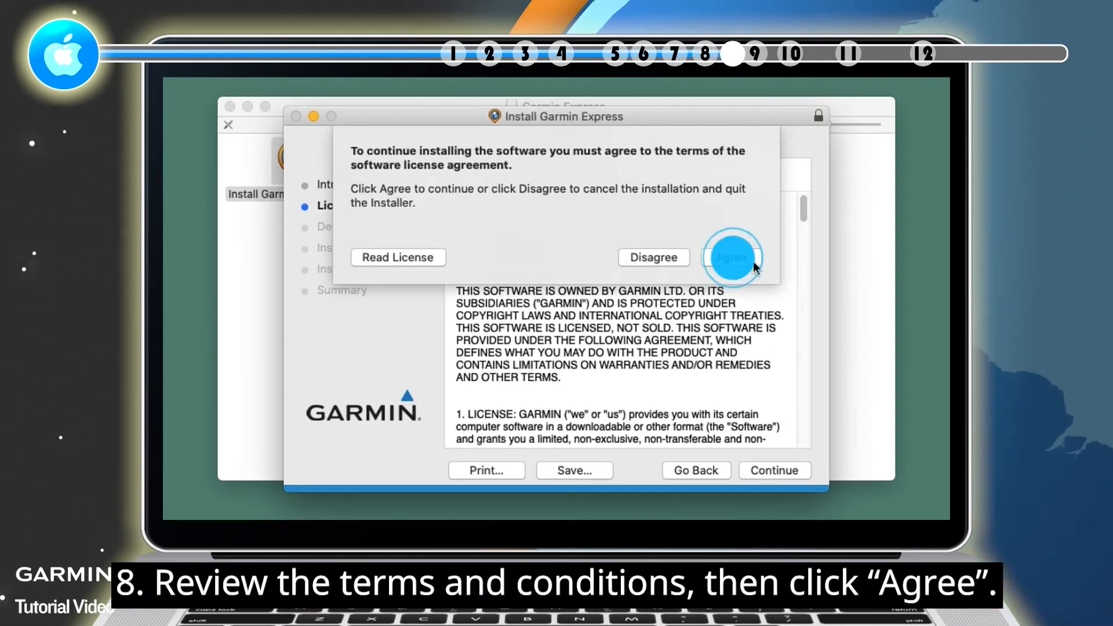
{"action": "left_click", "coordinate": [731, 258]}
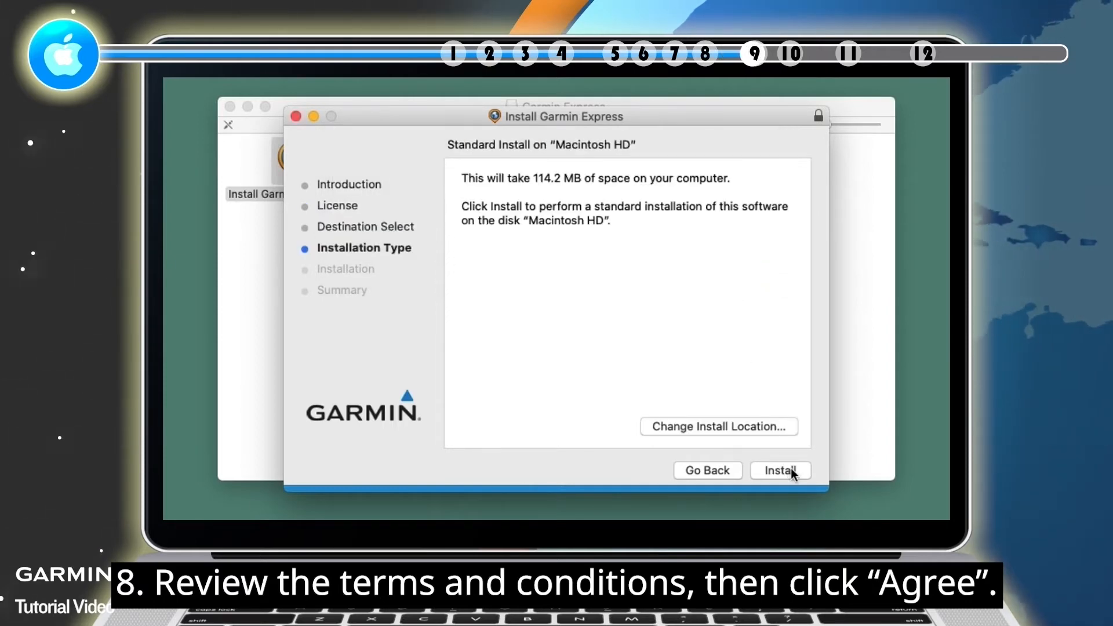
{"action": "left_click", "coordinate": [780, 469]}
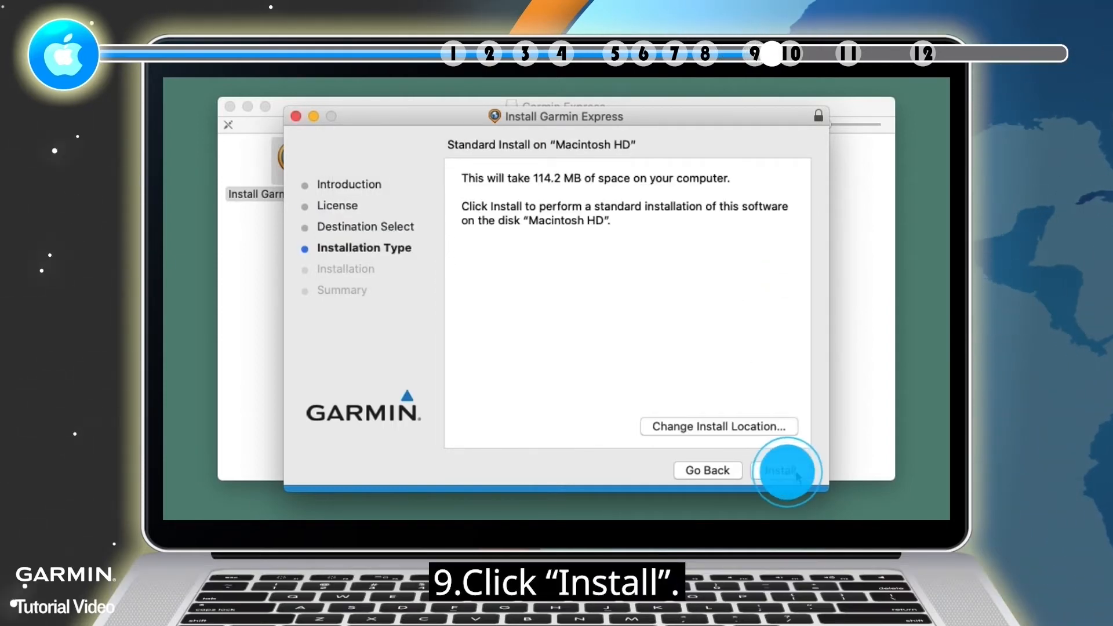
Enter the Mac administrator password and authorise with Install Software.
{"action": "left_click", "coordinate": [785, 471]}
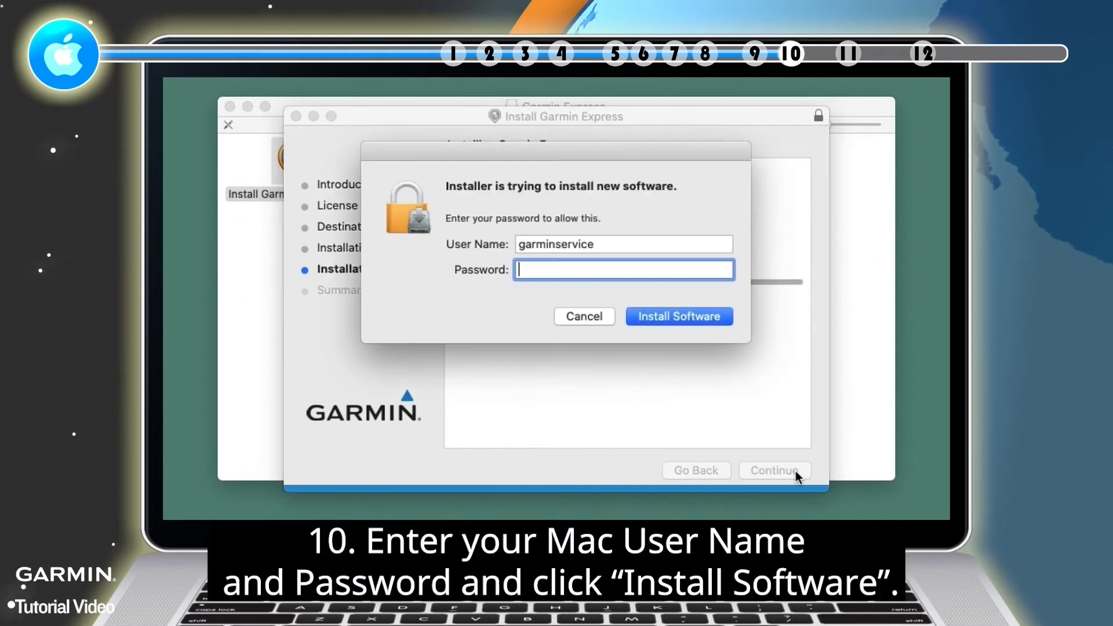
{"action": "type", "text": "•"}
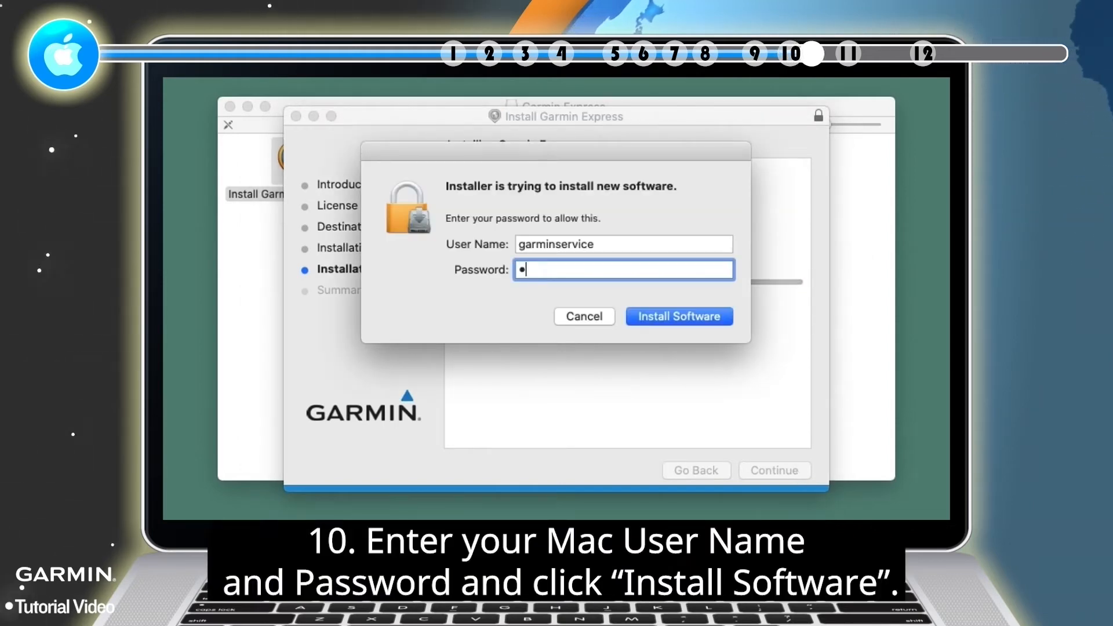
{"action": "type", "text": "password"}
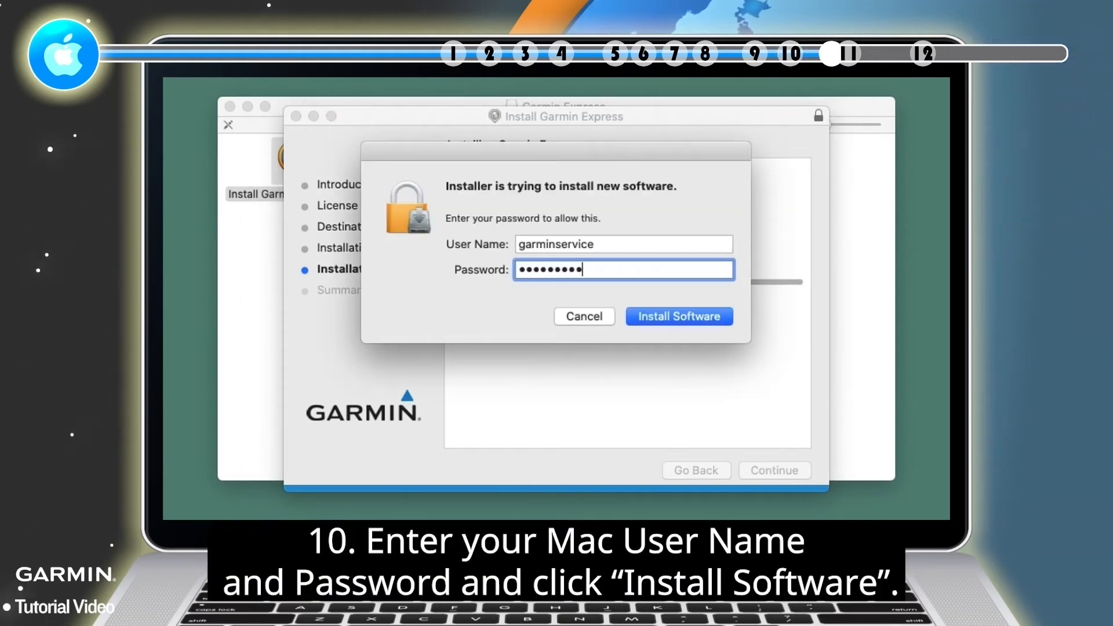
{"action": "left_click", "coordinate": [678, 315]}
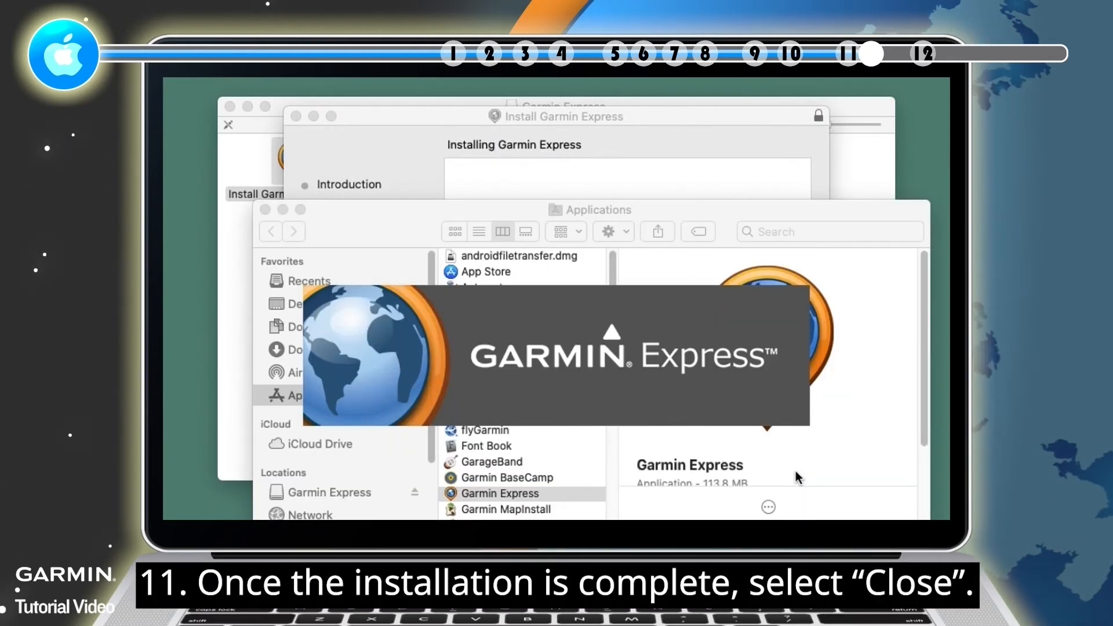
Close the installer after the successful summary and launch Garmin Express from Applications.
{"action": "left_click", "coordinate": [780, 469]}
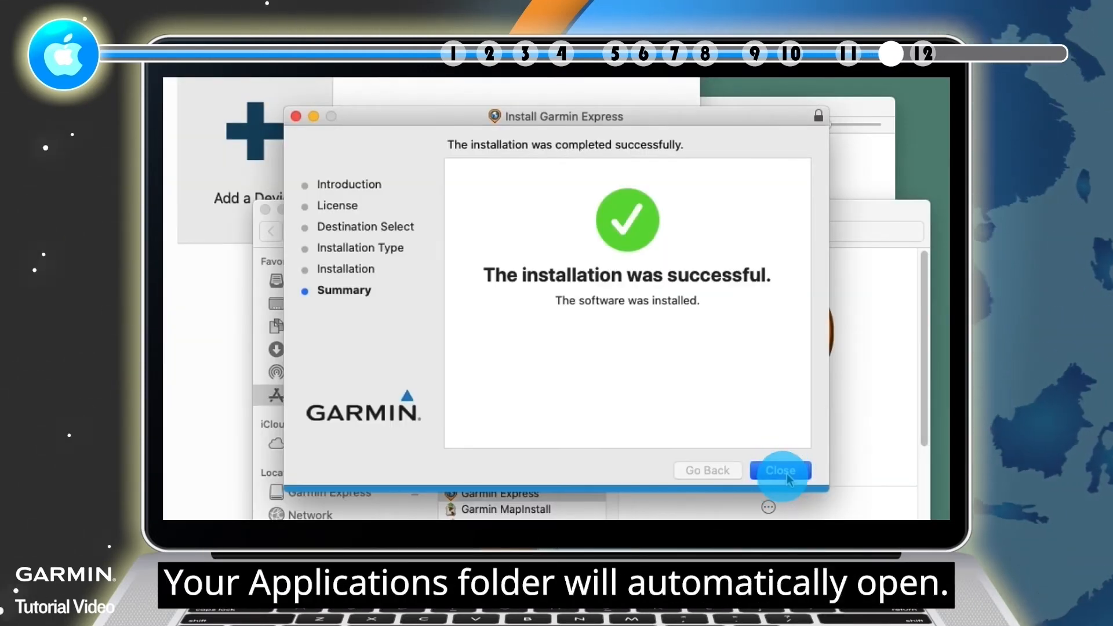
{"action": "left_click", "coordinate": [779, 470]}
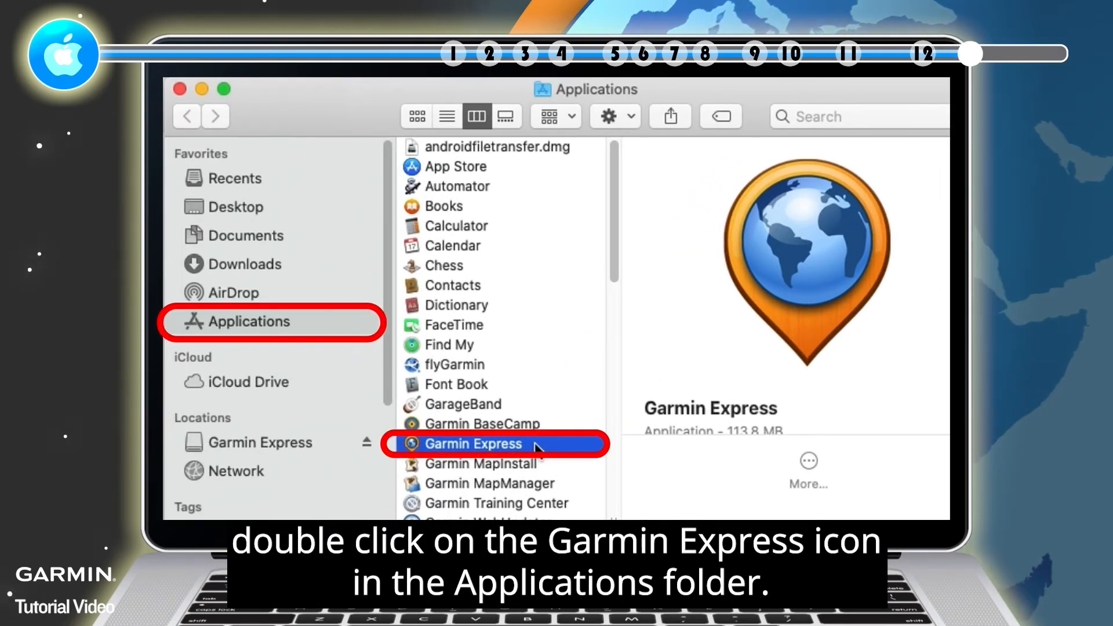
{"action": "double_click", "coordinate": [483, 443]}
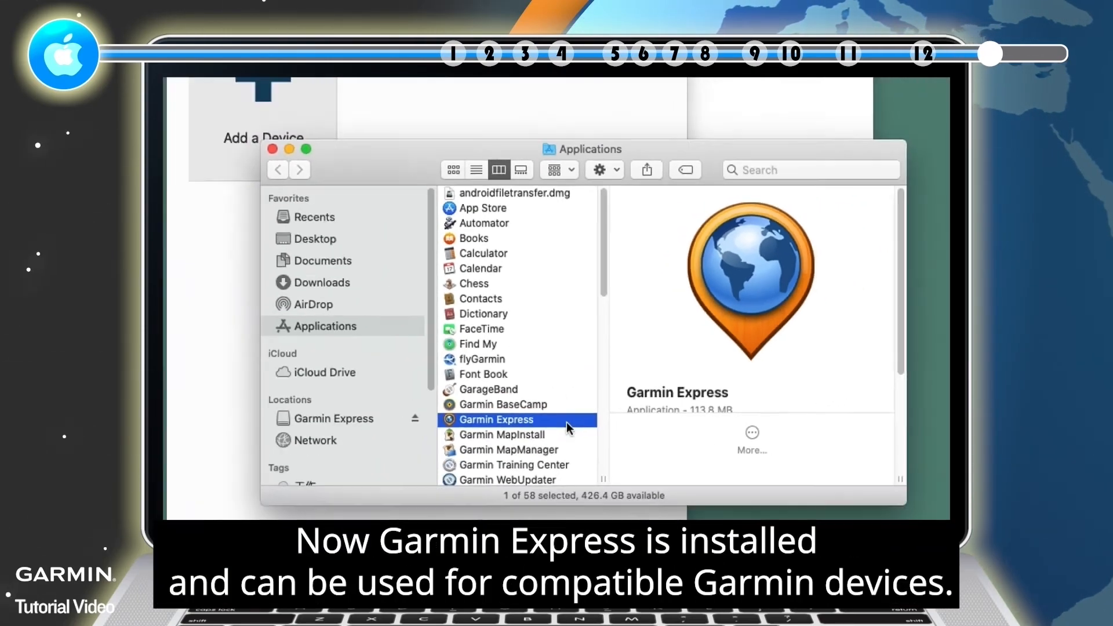